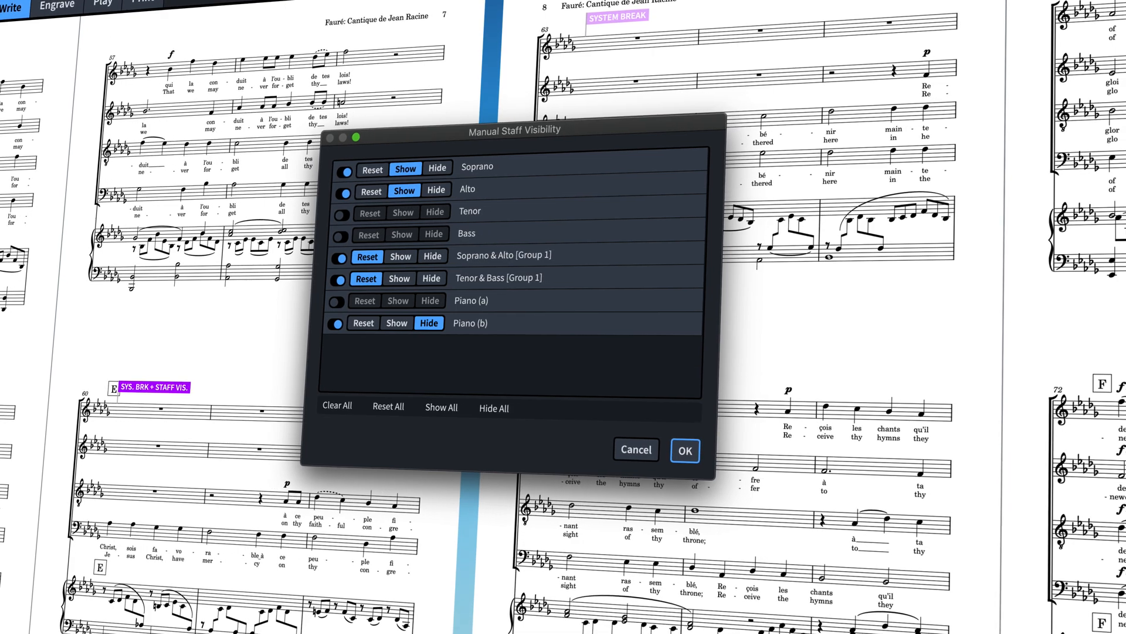
# Show the full-score layout options at the Staff Visibility page.
pyautogui.click(683, 450)
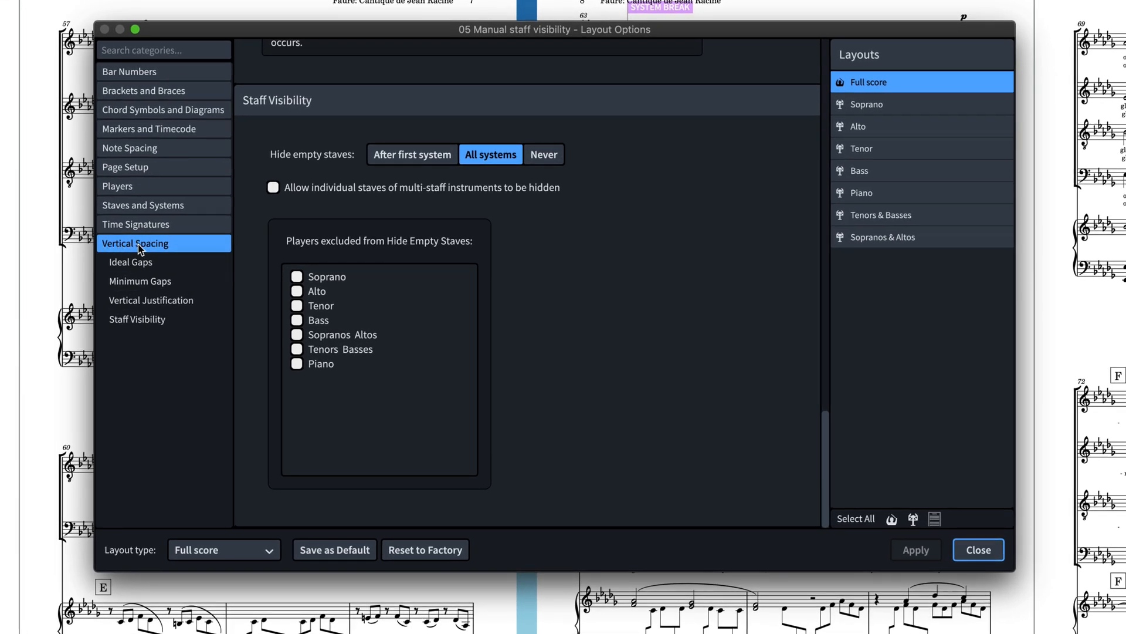
pyautogui.click(136, 319)
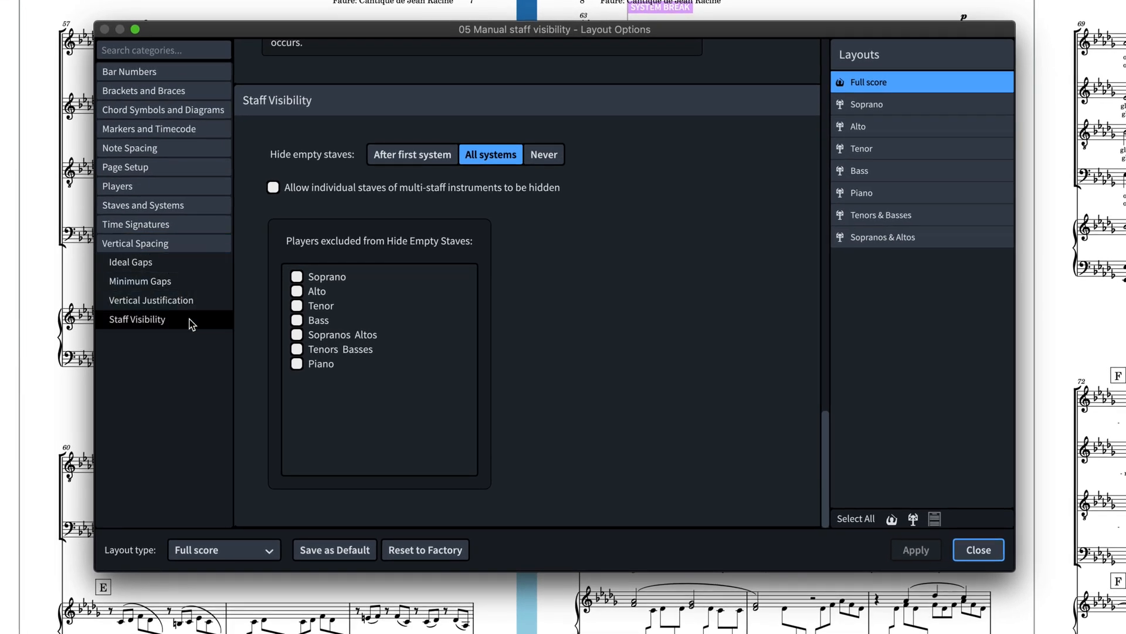
pyautogui.click(134, 243)
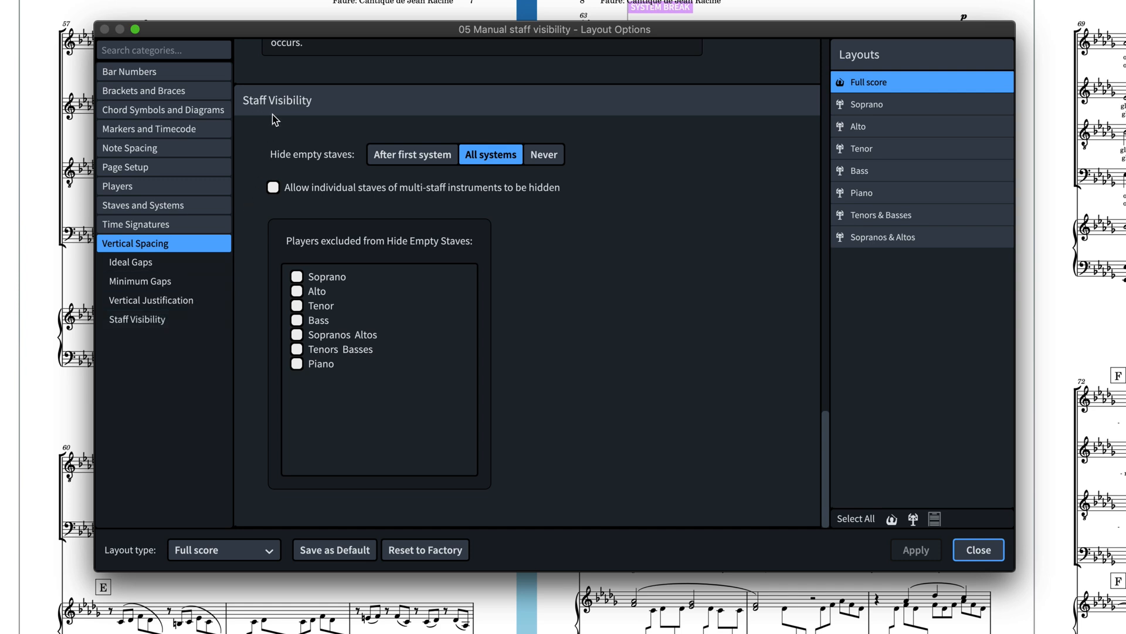
pyautogui.moveTo(412, 154)
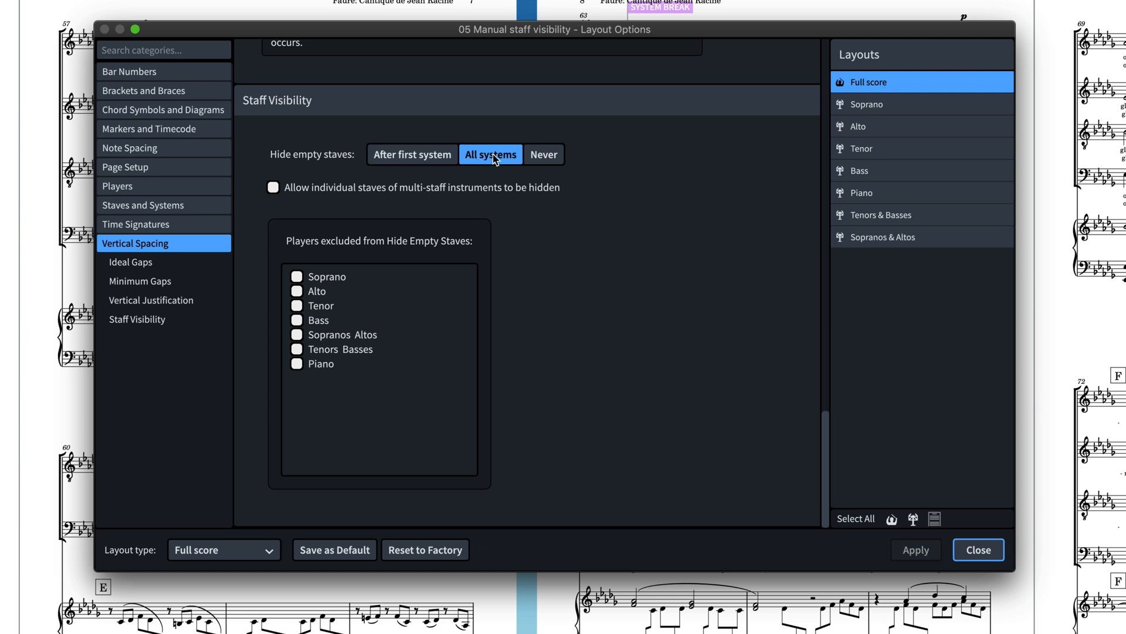
pyautogui.click(543, 153)
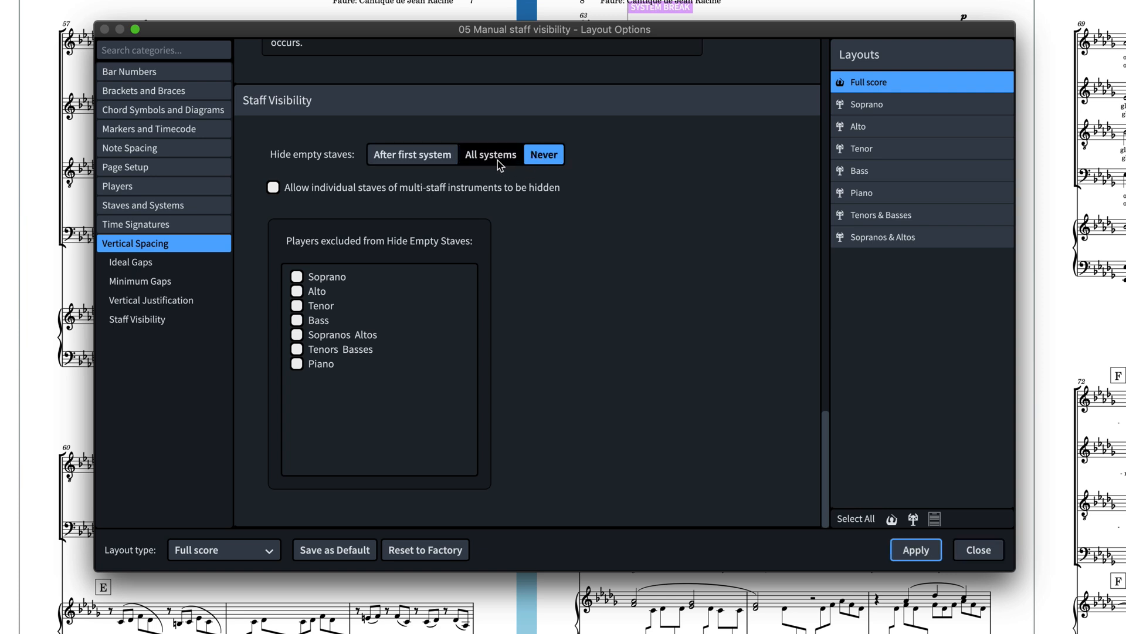
pyautogui.click(491, 154)
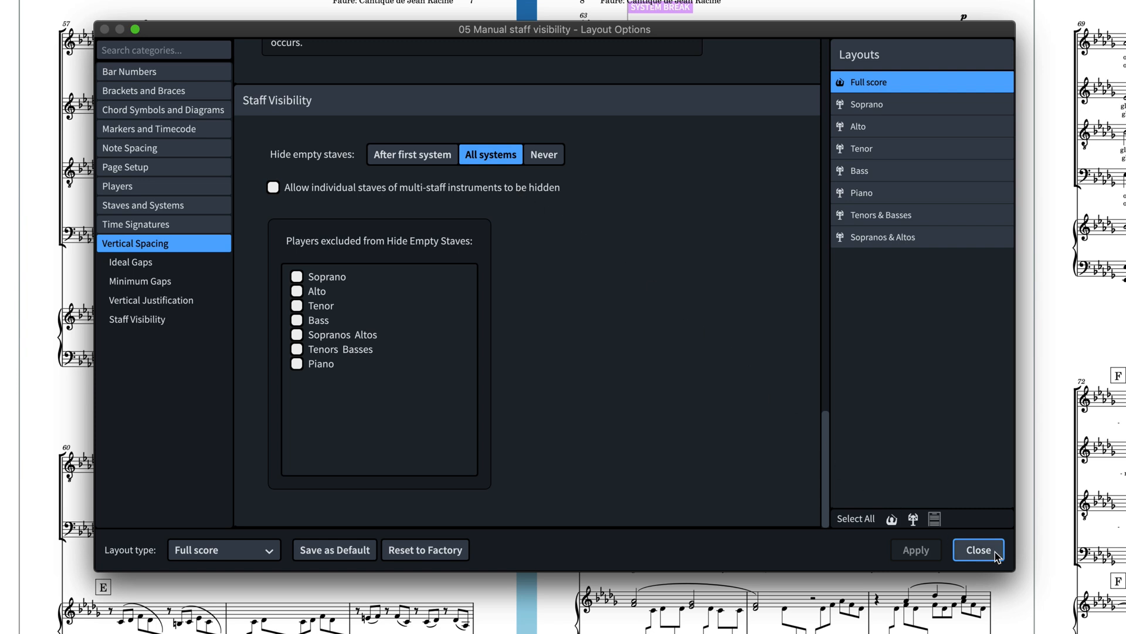
# Close layout options and select the system break signpost at bar 60 for editing.
pyautogui.click(977, 549)
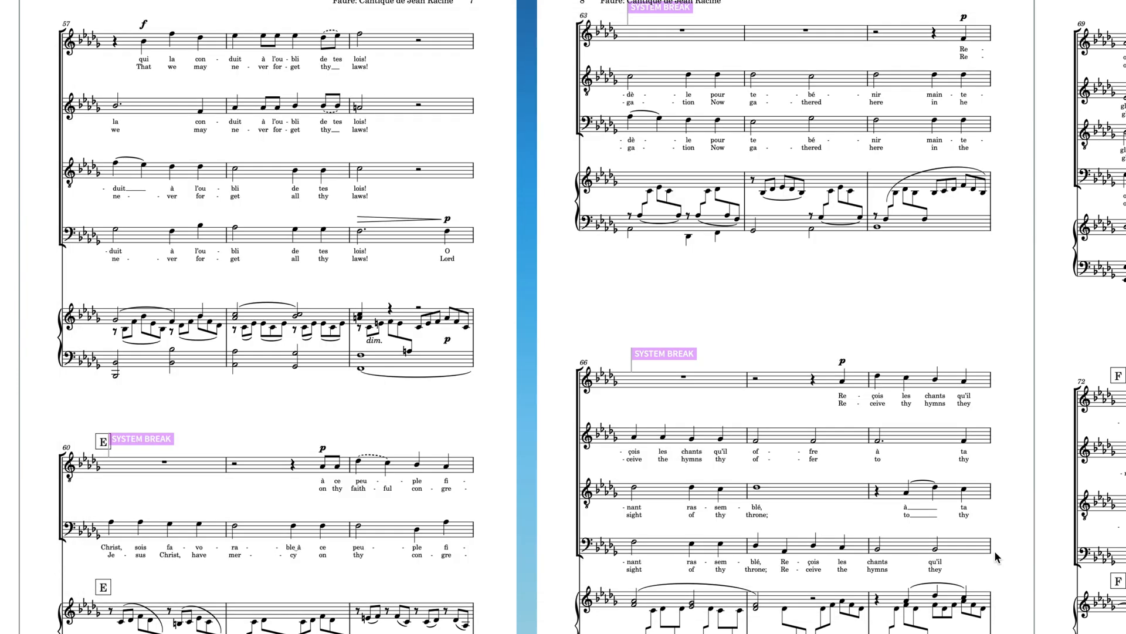
pyautogui.moveTo(676, 443)
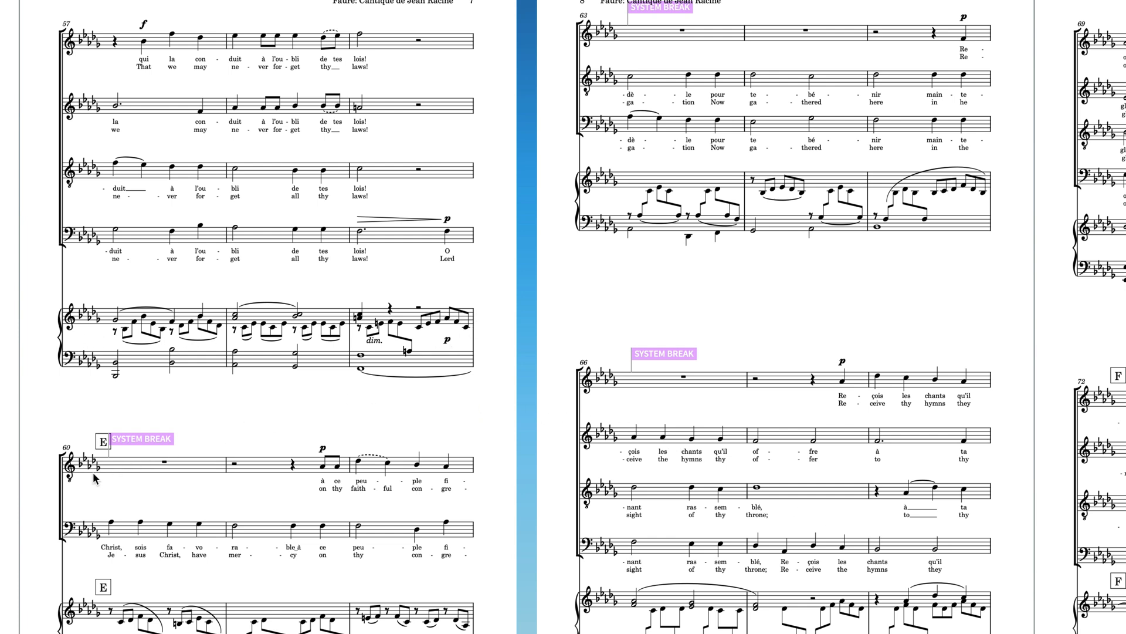
pyautogui.moveTo(578, 105)
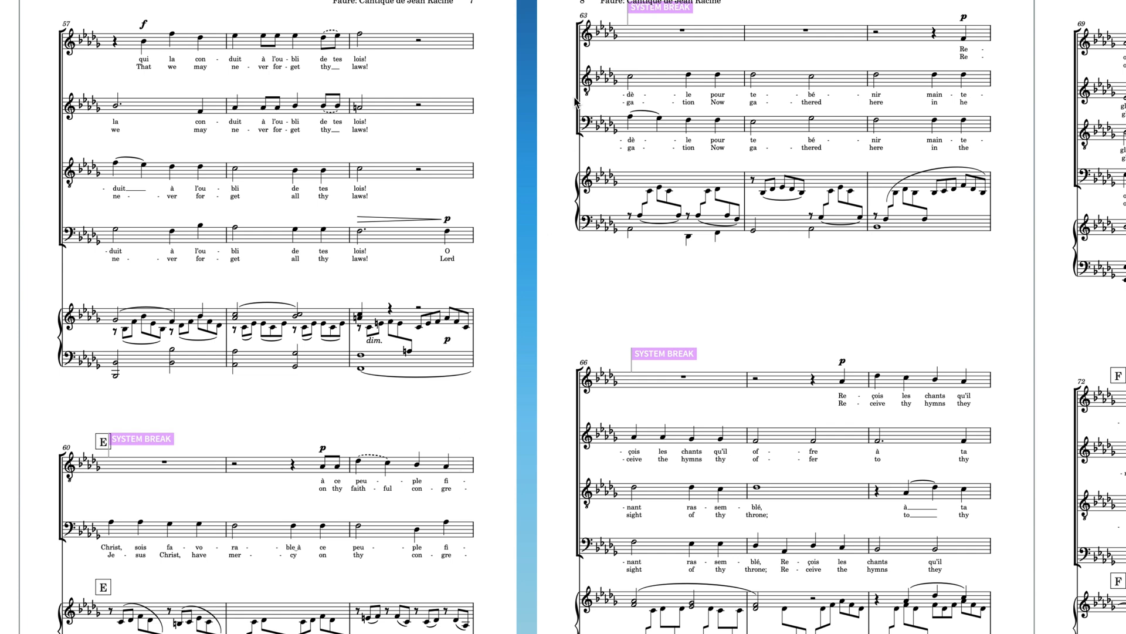
pyautogui.moveTo(666, 36)
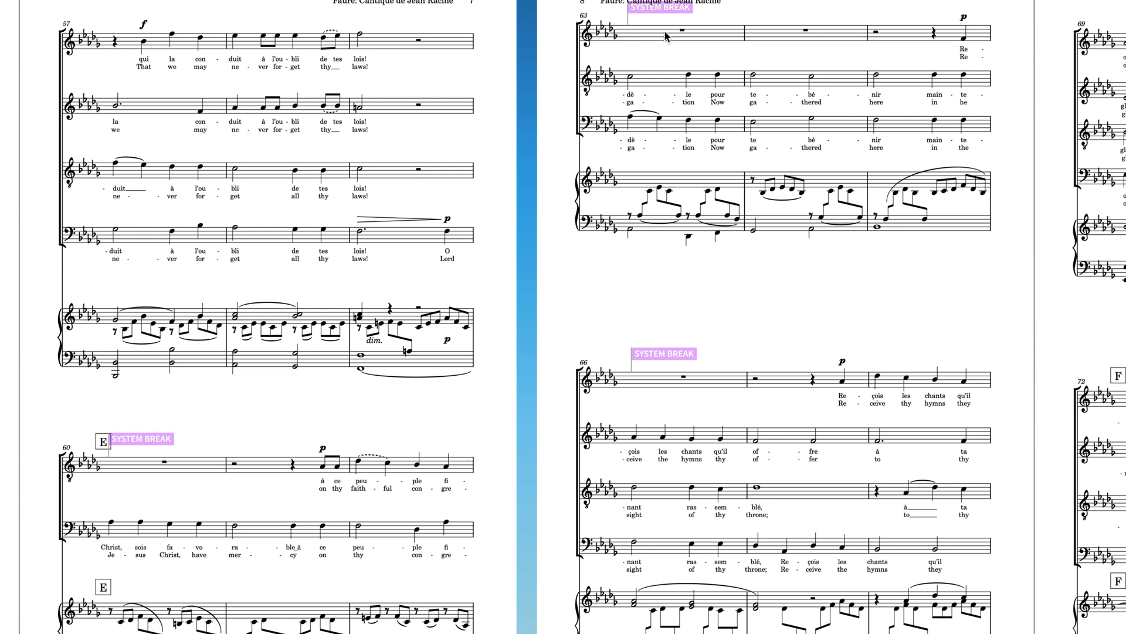
pyautogui.moveTo(578, 386)
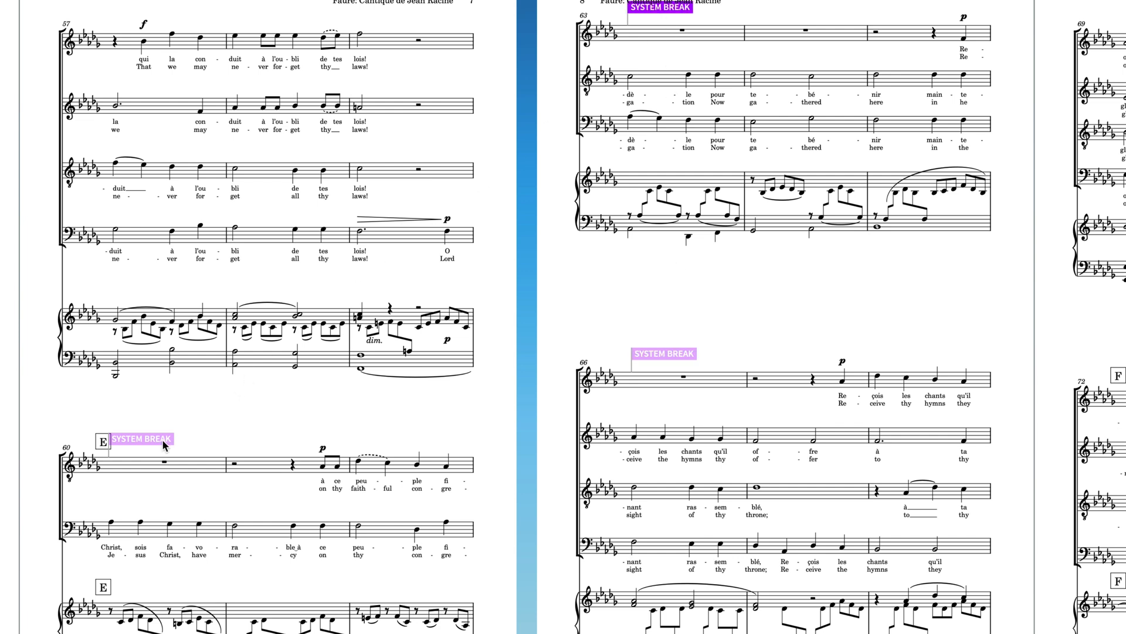
pyautogui.click(142, 439)
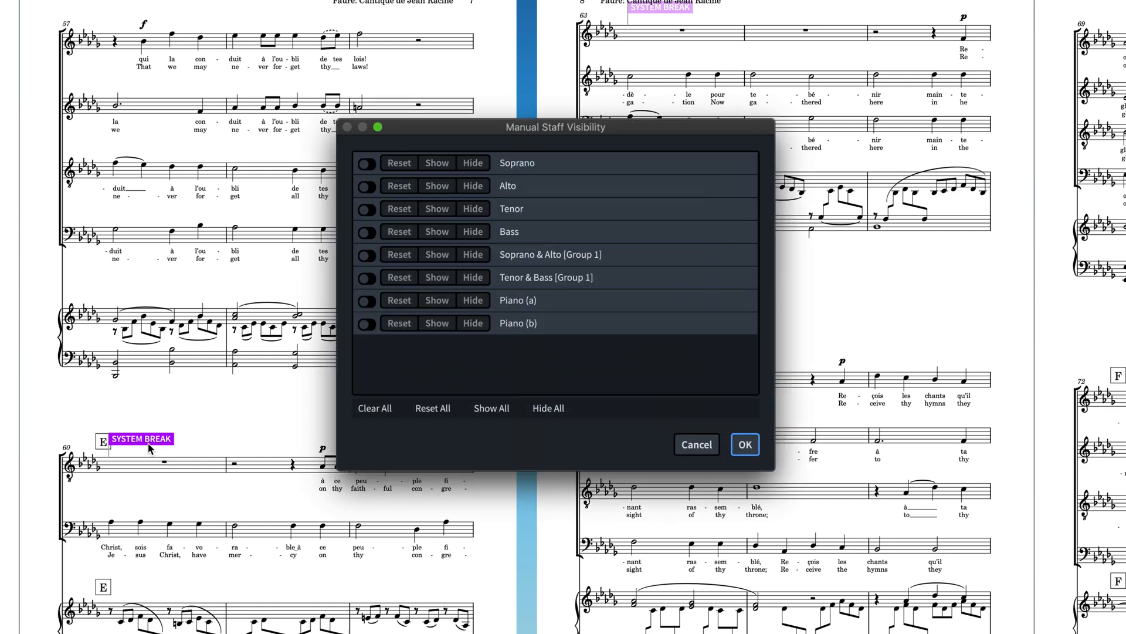
# Cancel the Manual Staff Visibility dialog, leaving every staff shown.
pyautogui.click(744, 444)
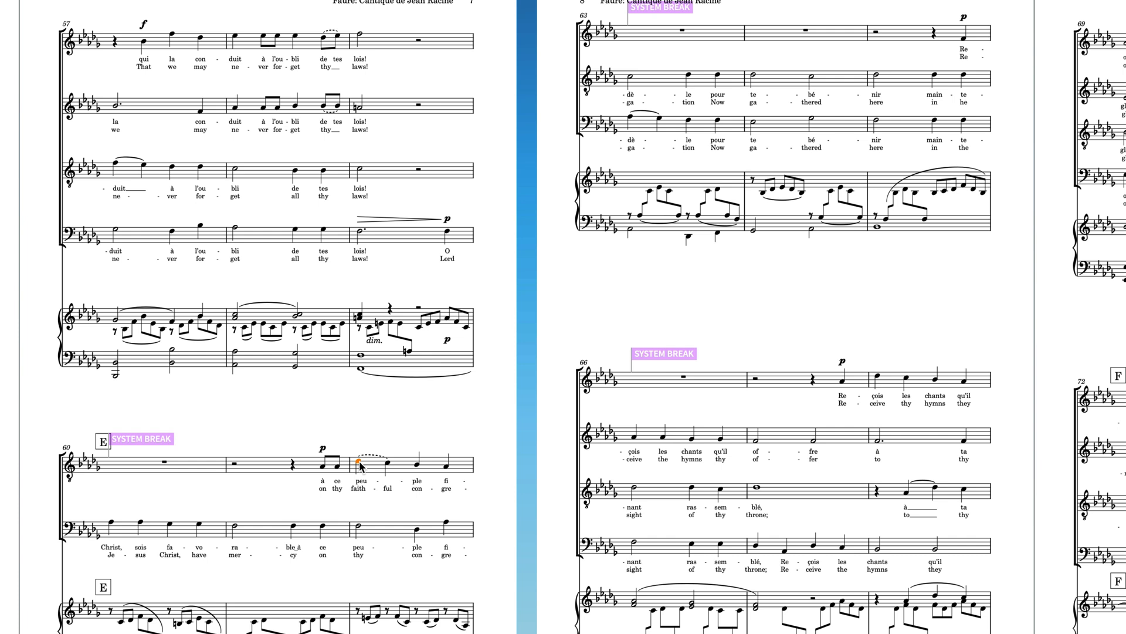
pyautogui.moveTo(363, 431)
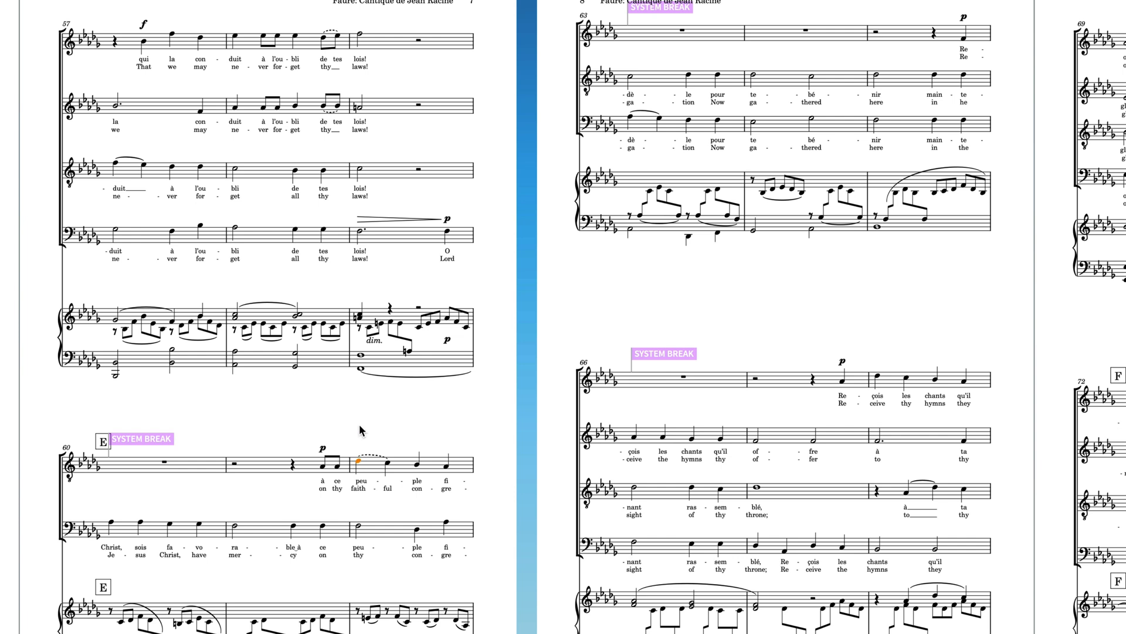
# Reach Manual Staff Visibility from the selected note's context menu (Staff submenu).
pyautogui.rightClick(363, 430)
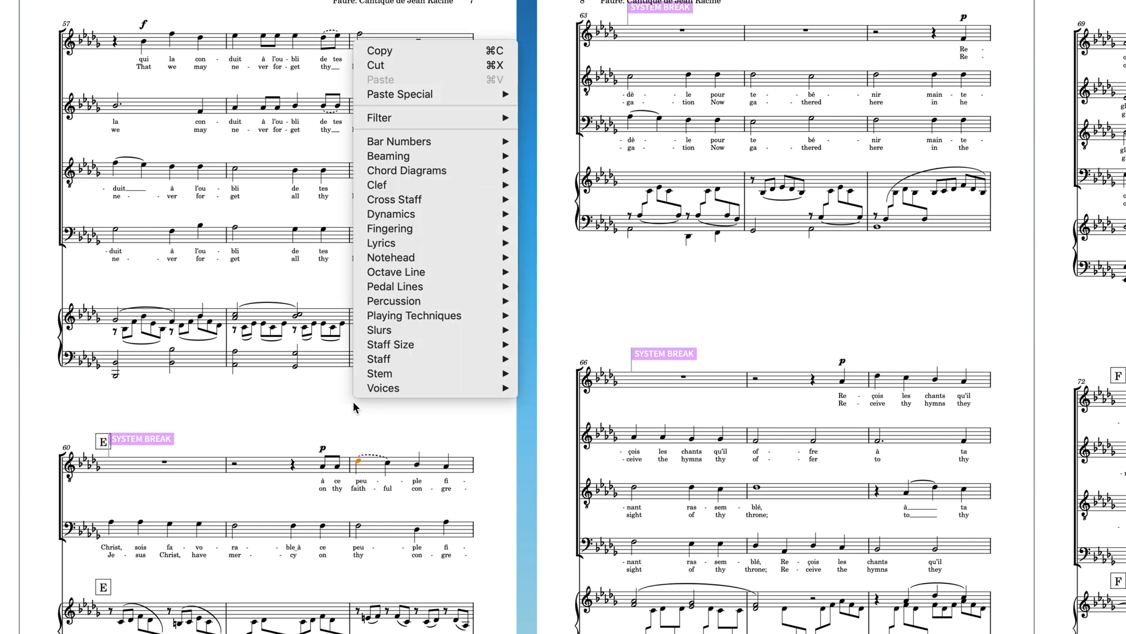
pyautogui.moveTo(379, 373)
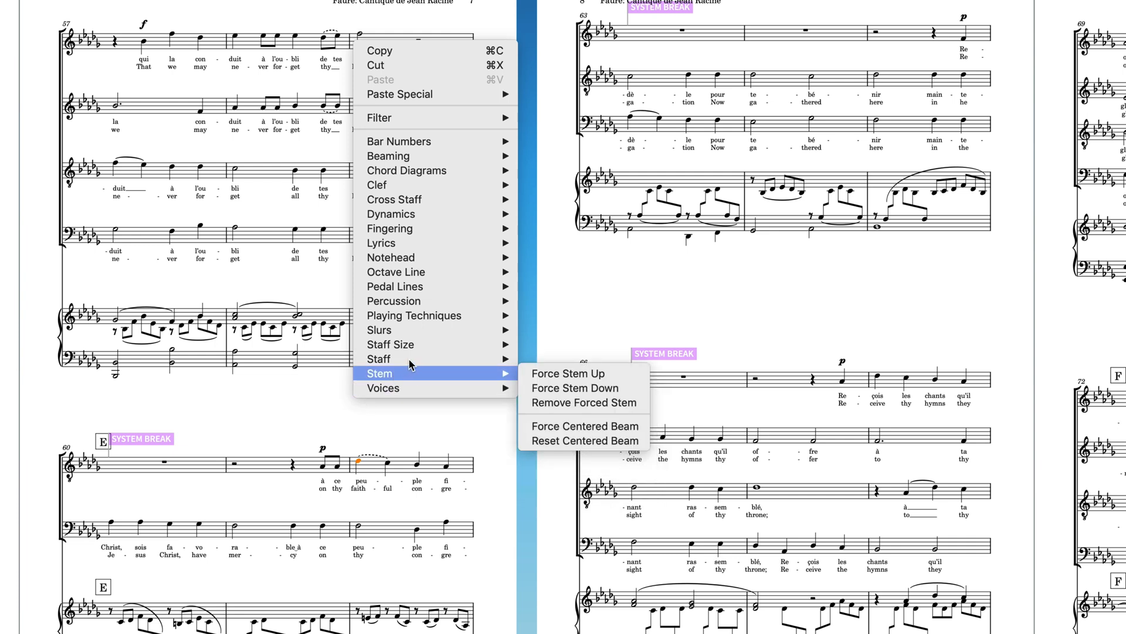
pyautogui.moveTo(380, 359)
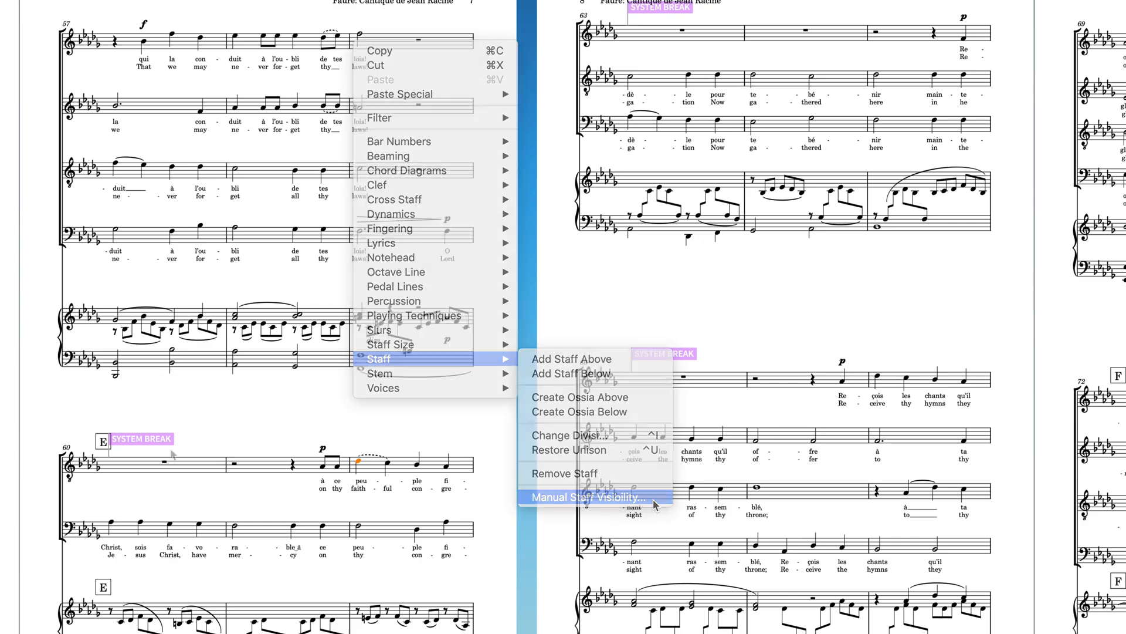
pyautogui.click(587, 497)
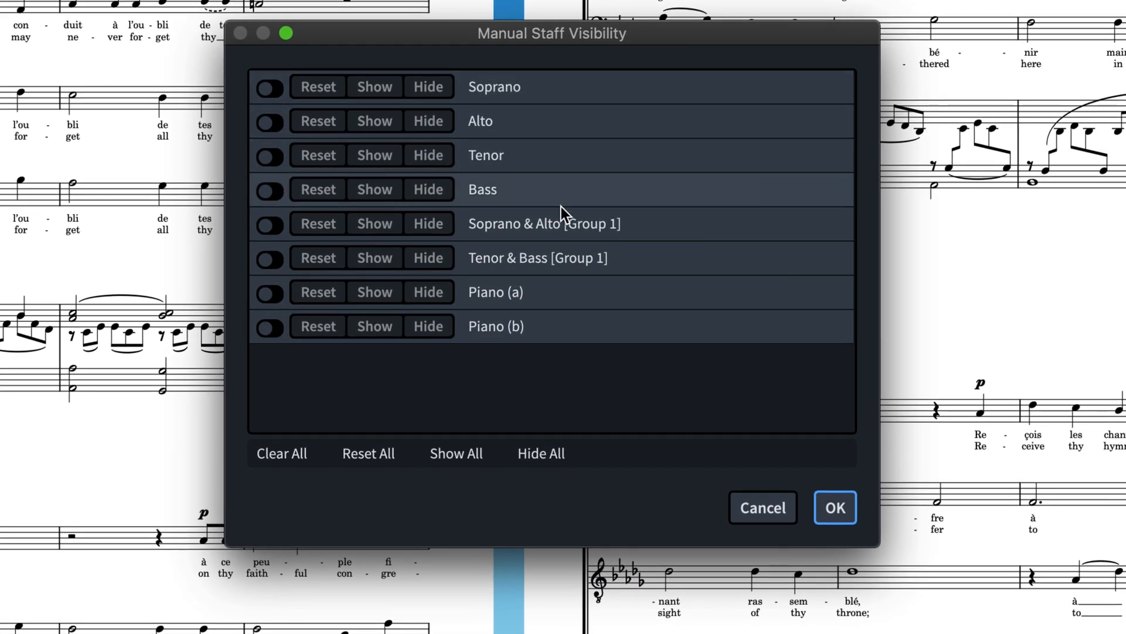
pyautogui.moveTo(277, 136)
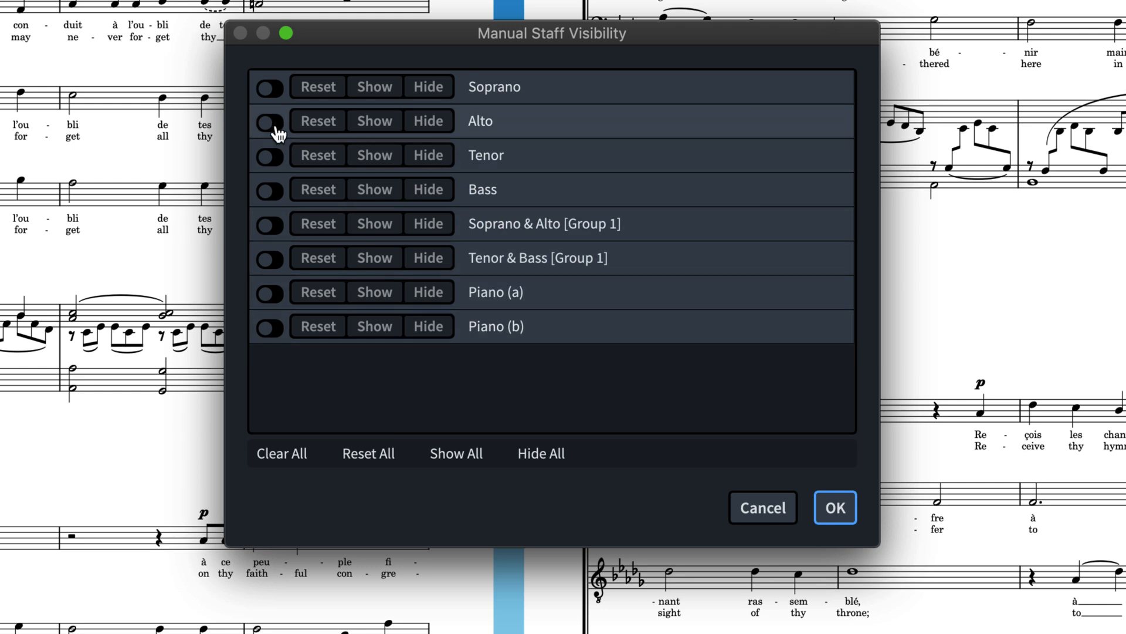
# Set Soprano and Alto staves to Show at this break and confirm.
pyautogui.click(270, 87)
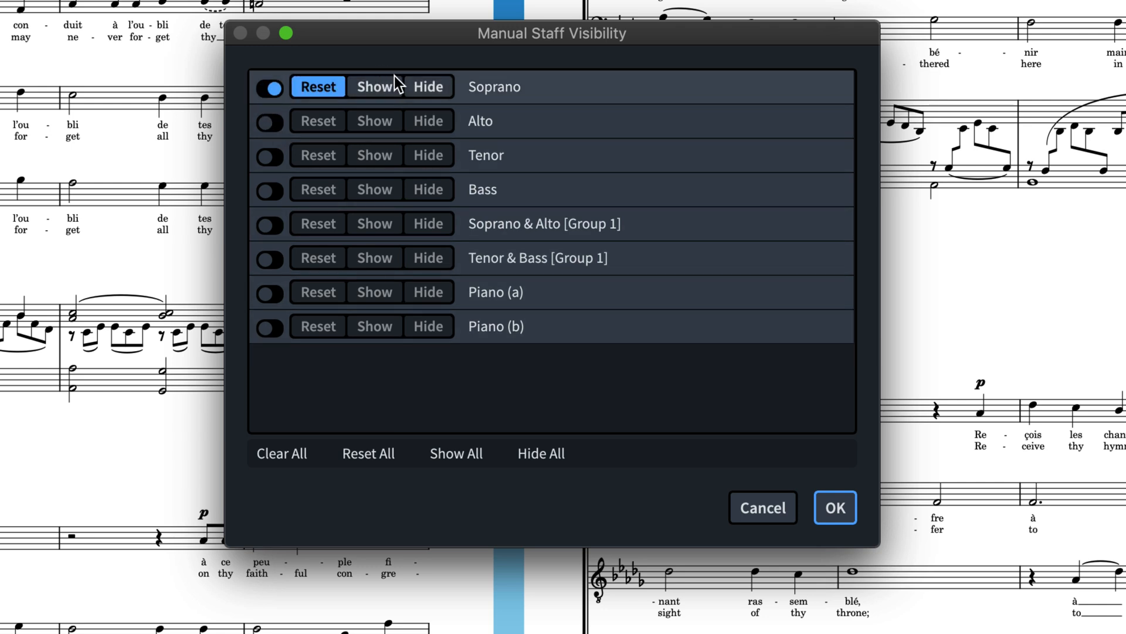
pyautogui.click(373, 86)
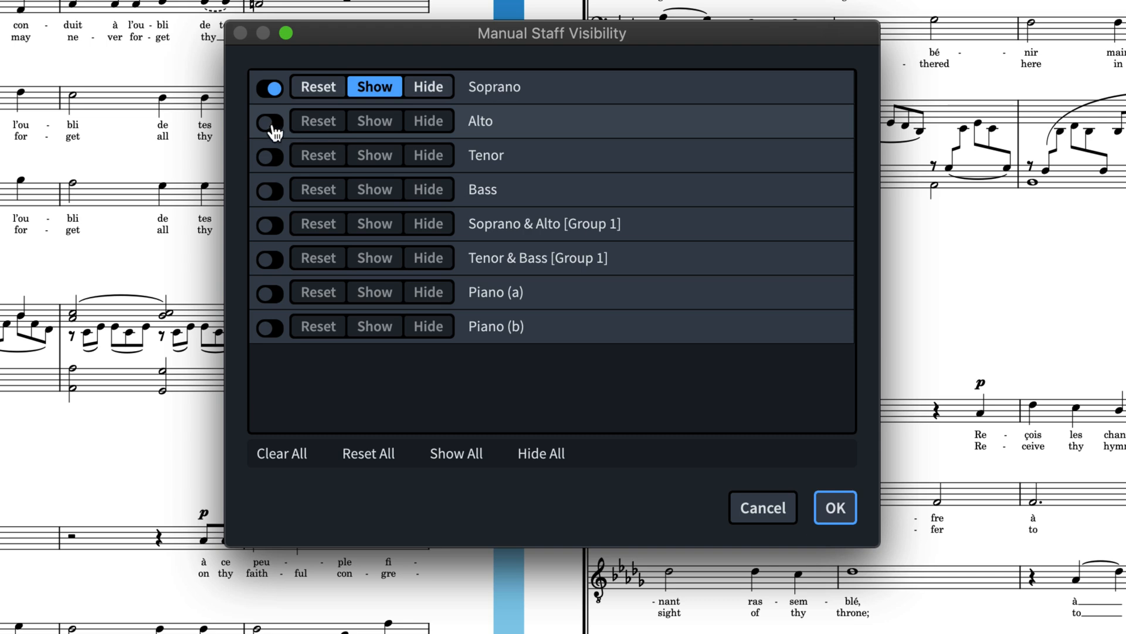
pyautogui.click(270, 121)
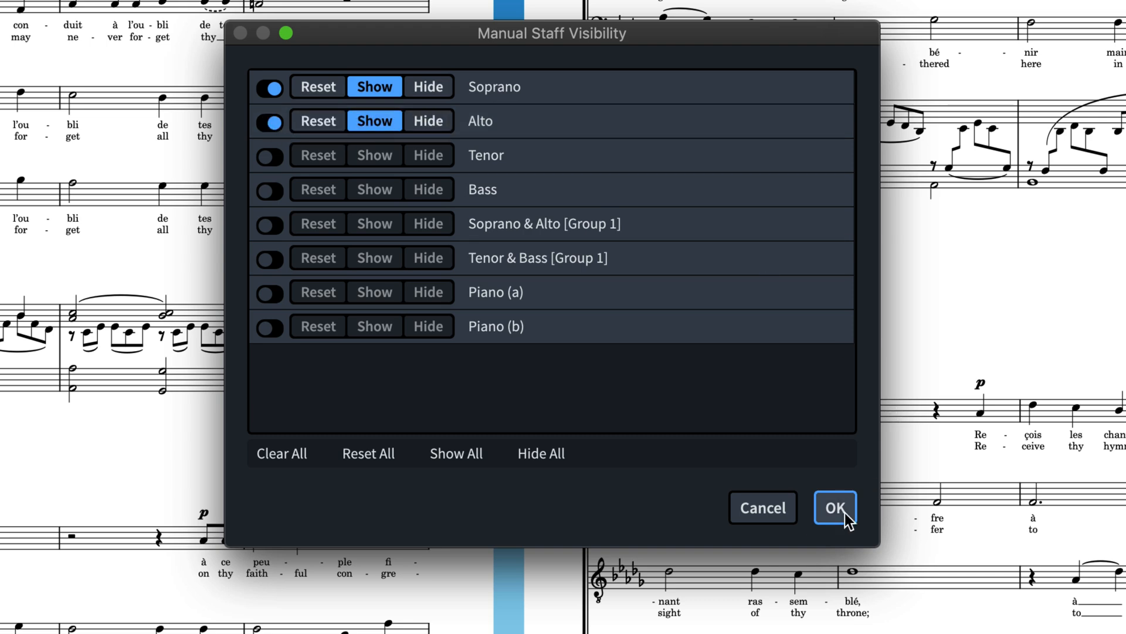
pyautogui.click(833, 508)
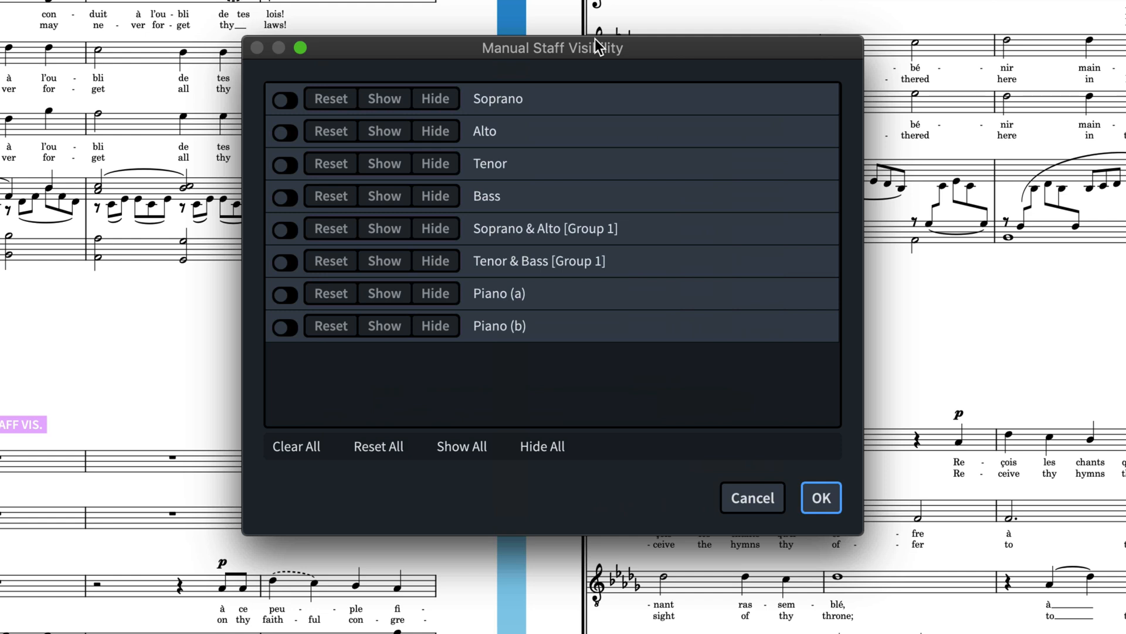
# Override Soprano and Piano (b), hide Piano (b), try Show All and Hide All, then Clear All.
pyautogui.click(282, 99)
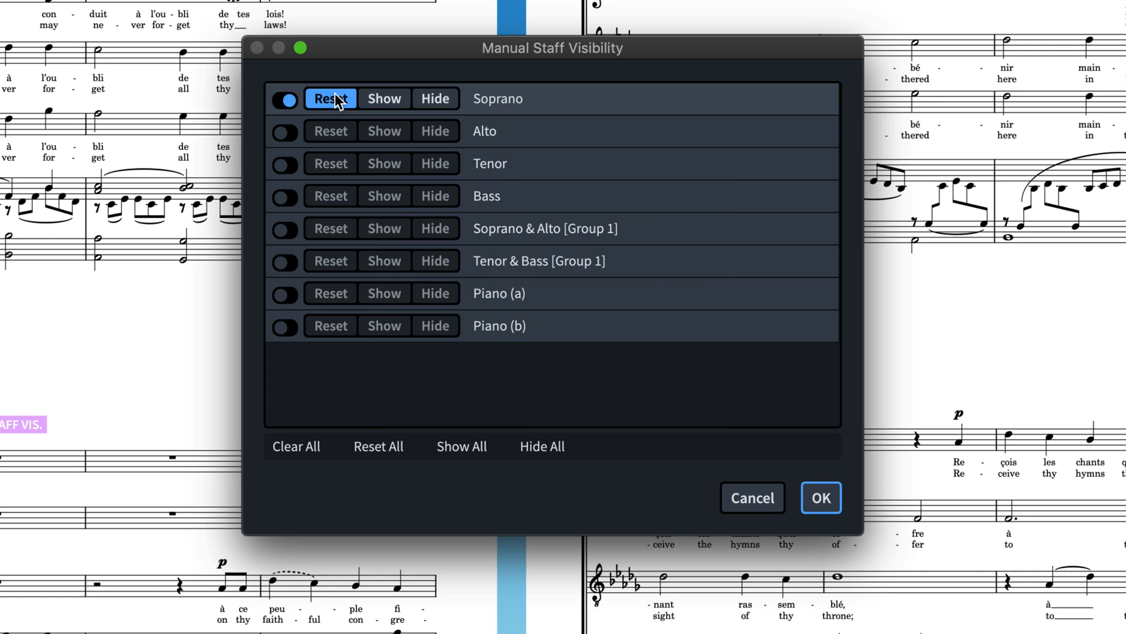
pyautogui.click(283, 293)
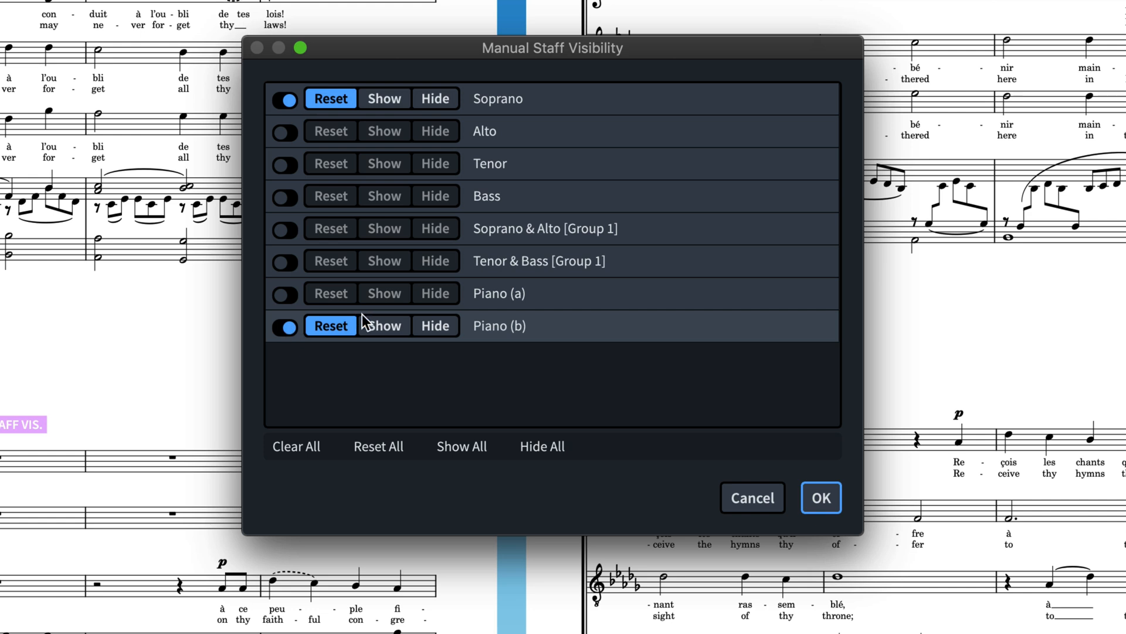
pyautogui.click(434, 325)
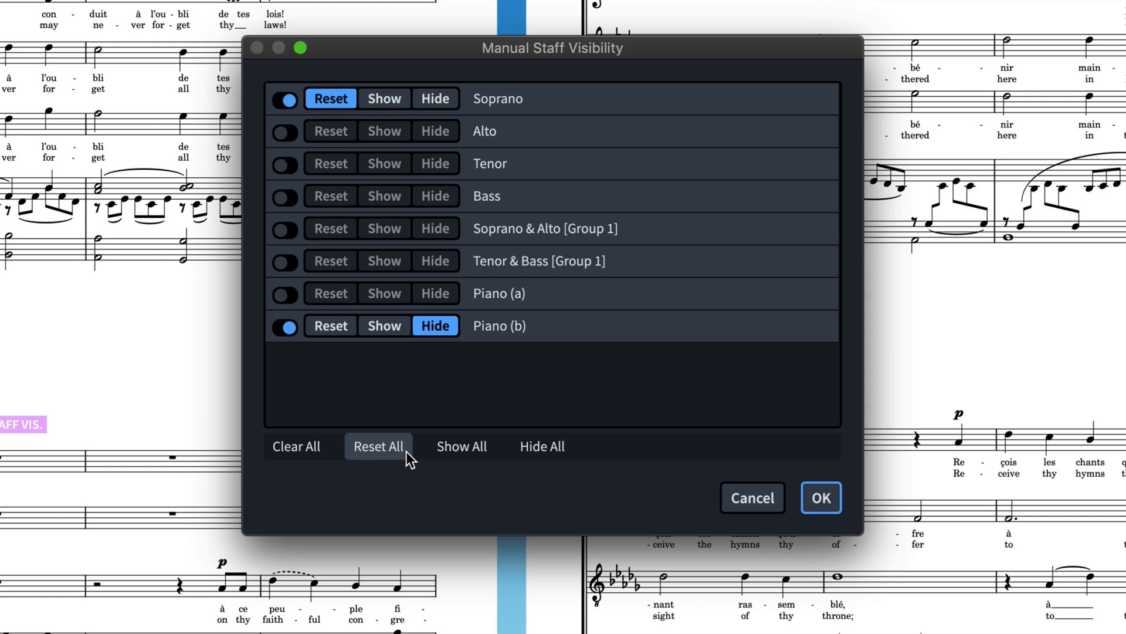
pyautogui.click(461, 446)
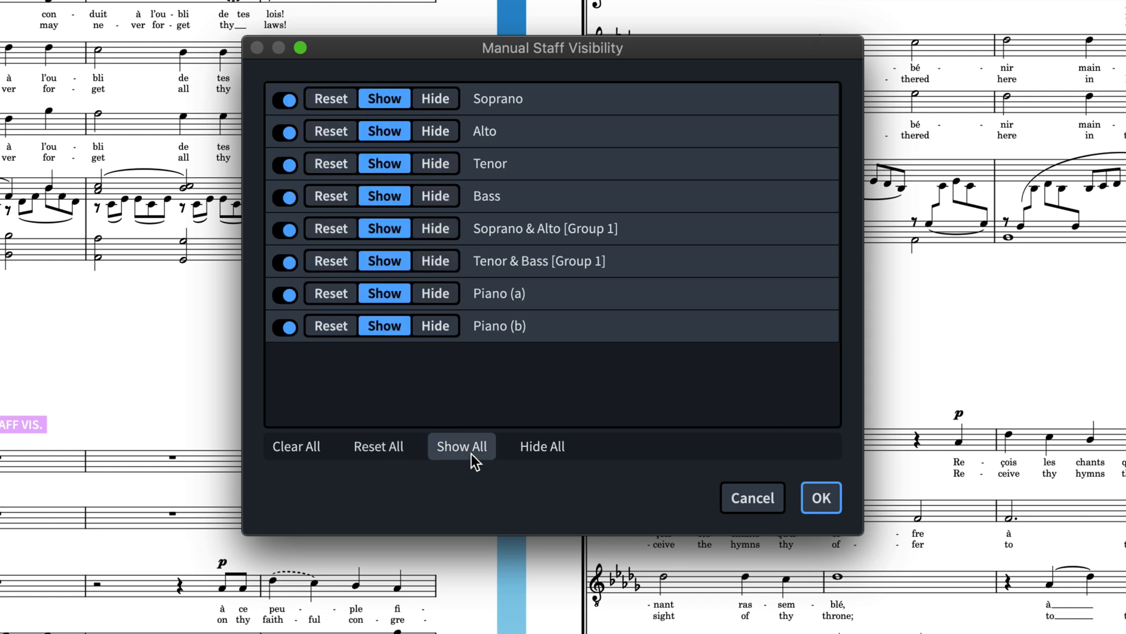
pyautogui.click(542, 446)
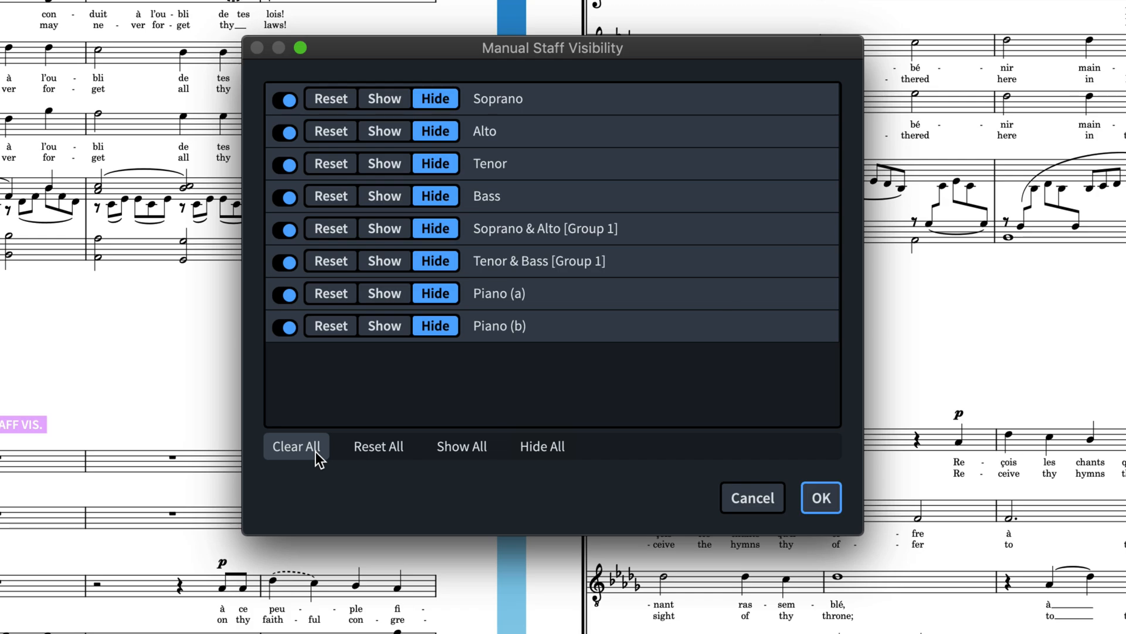
pyautogui.click(296, 445)
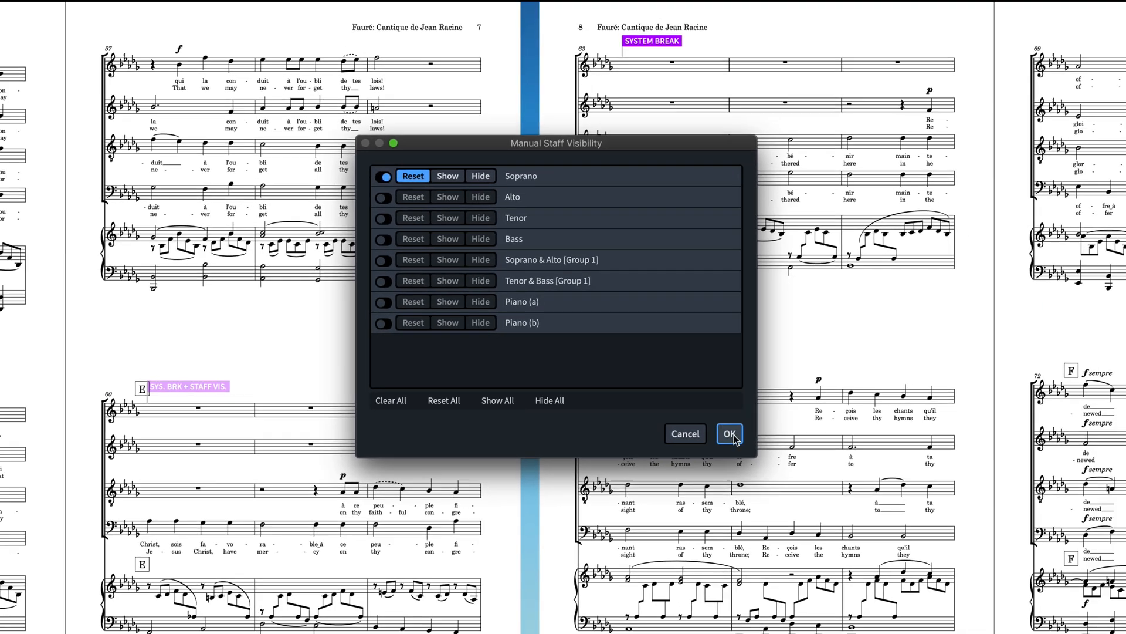
# Confirm the visibility change, then select the SYS. BRK + STAFF VIS. signpost at bar 60.
pyautogui.click(728, 433)
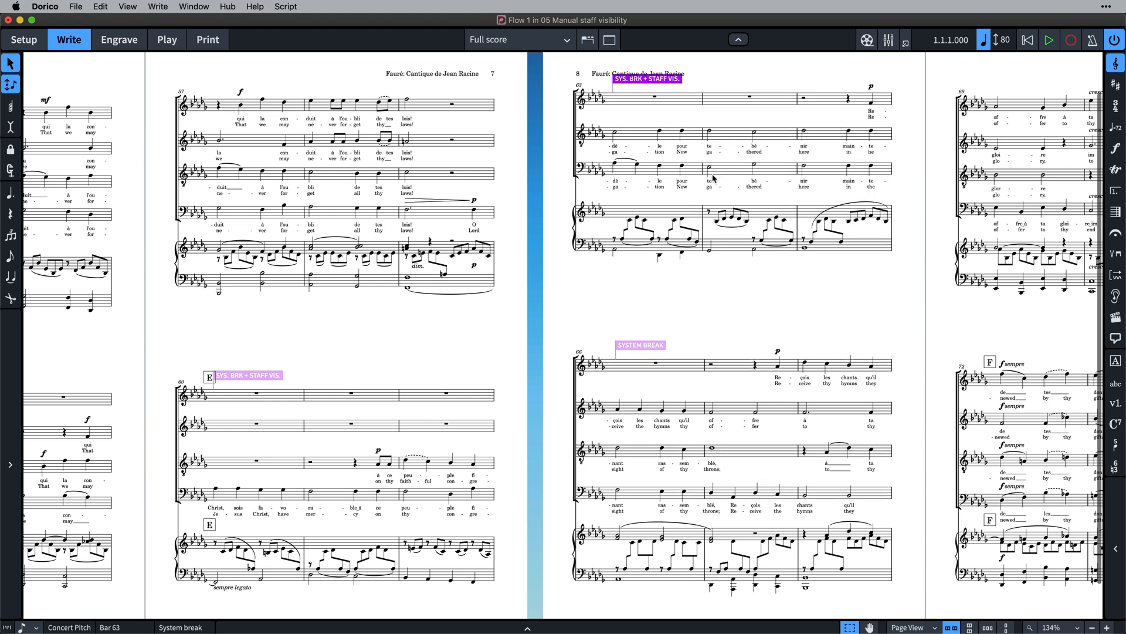
pyautogui.moveTo(430, 455)
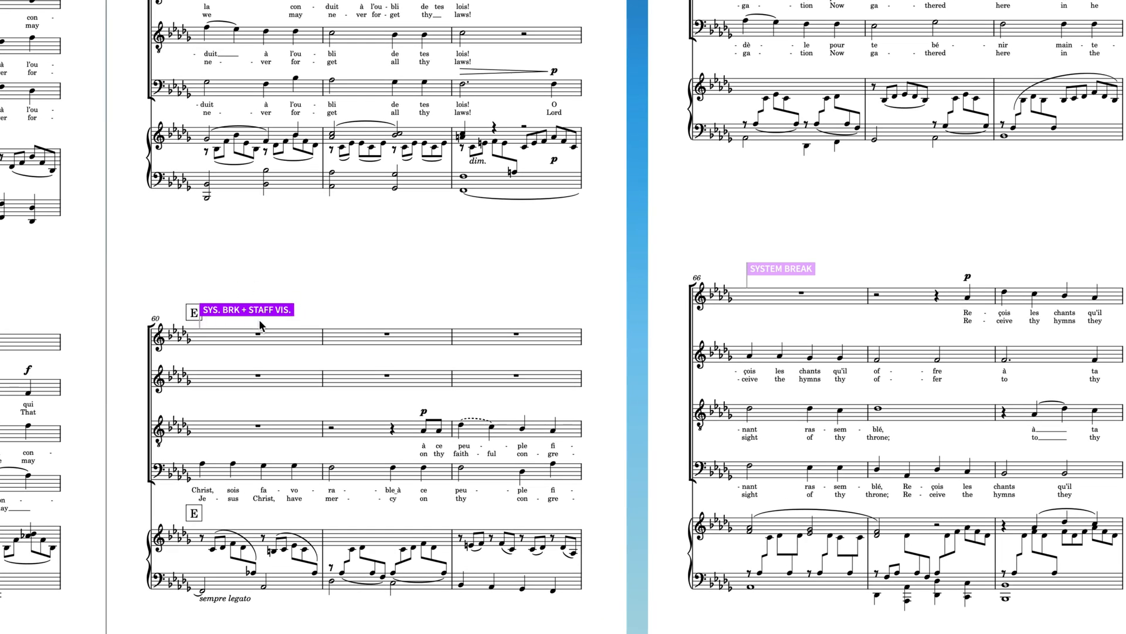
pyautogui.moveTo(216, 345)
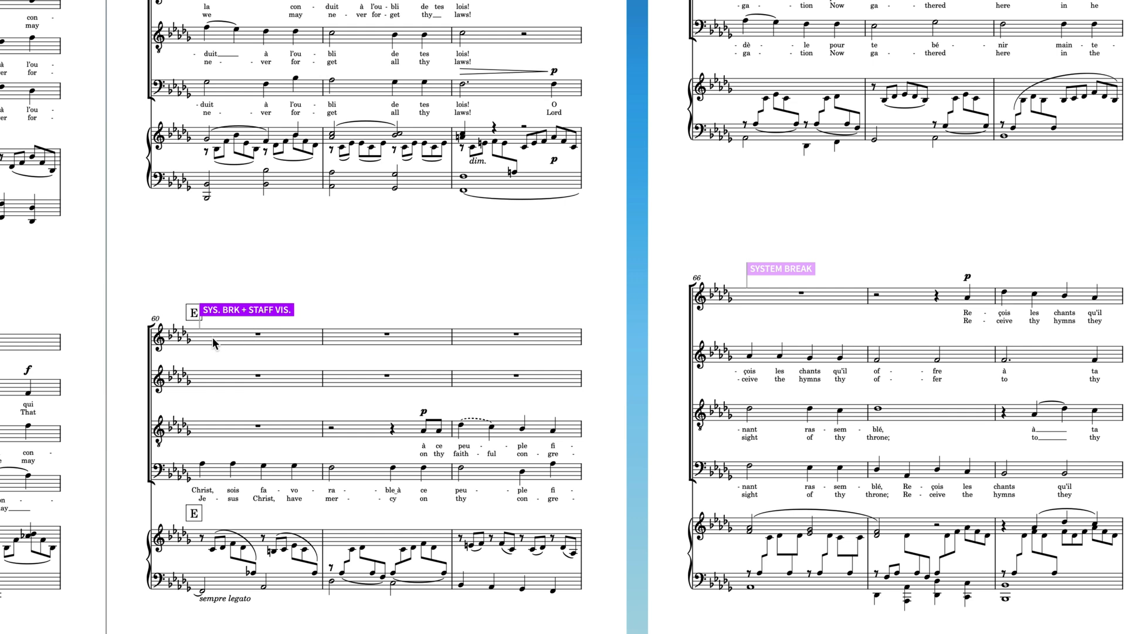
pyautogui.click(248, 309)
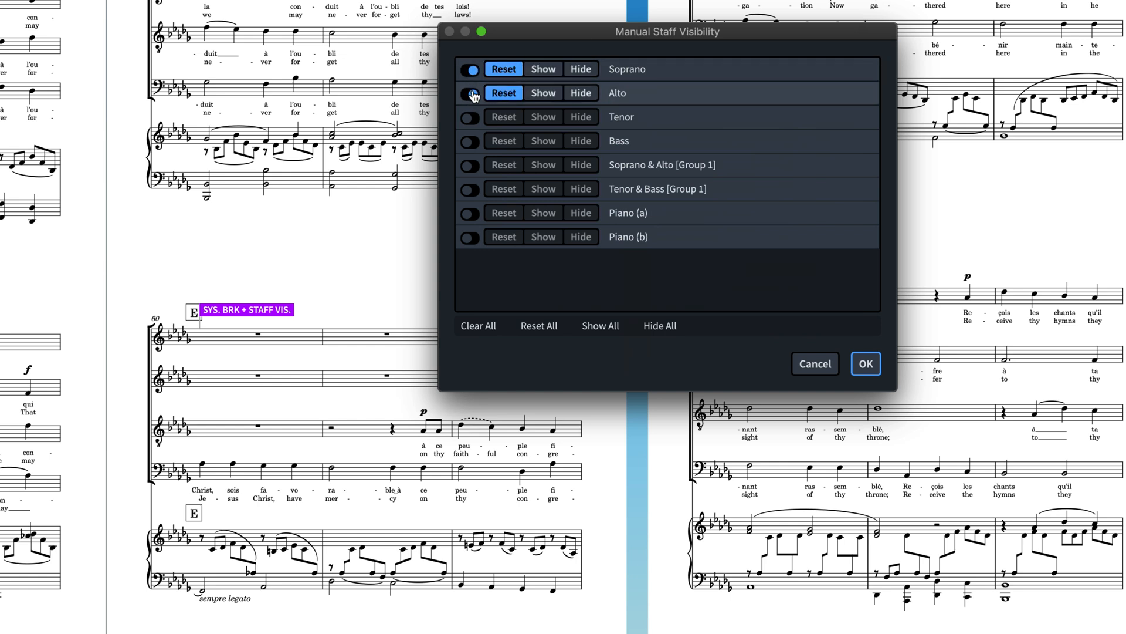
# Turn off Alto and Soprano overrides and clear all, returning the break to a plain system break.
pyautogui.click(477, 325)
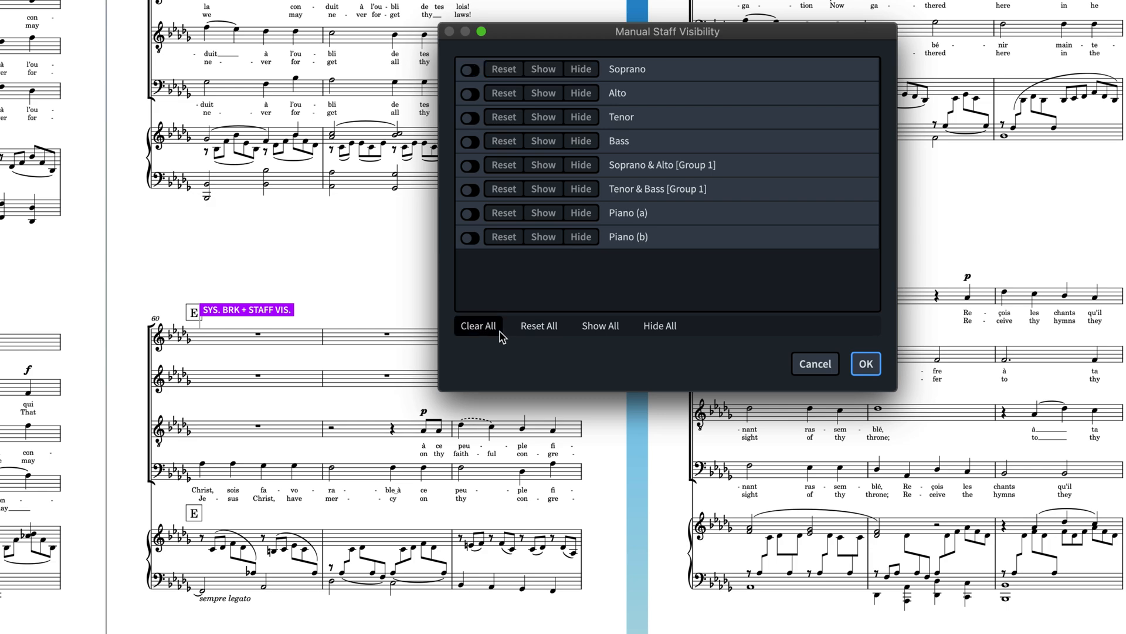
pyautogui.click(864, 364)
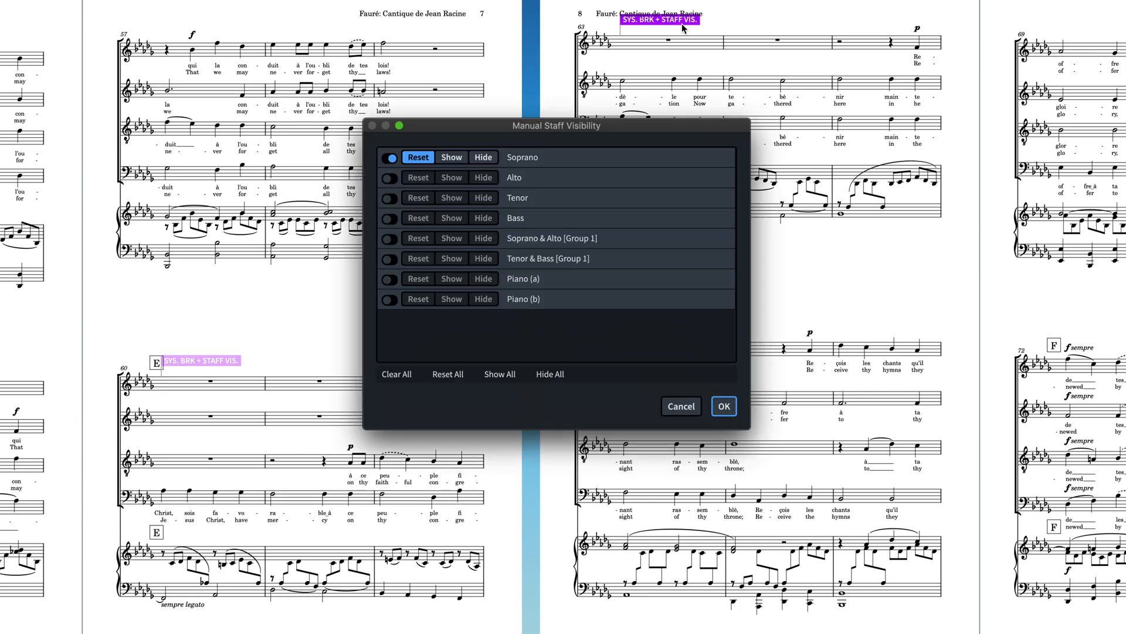
pyautogui.click(724, 406)
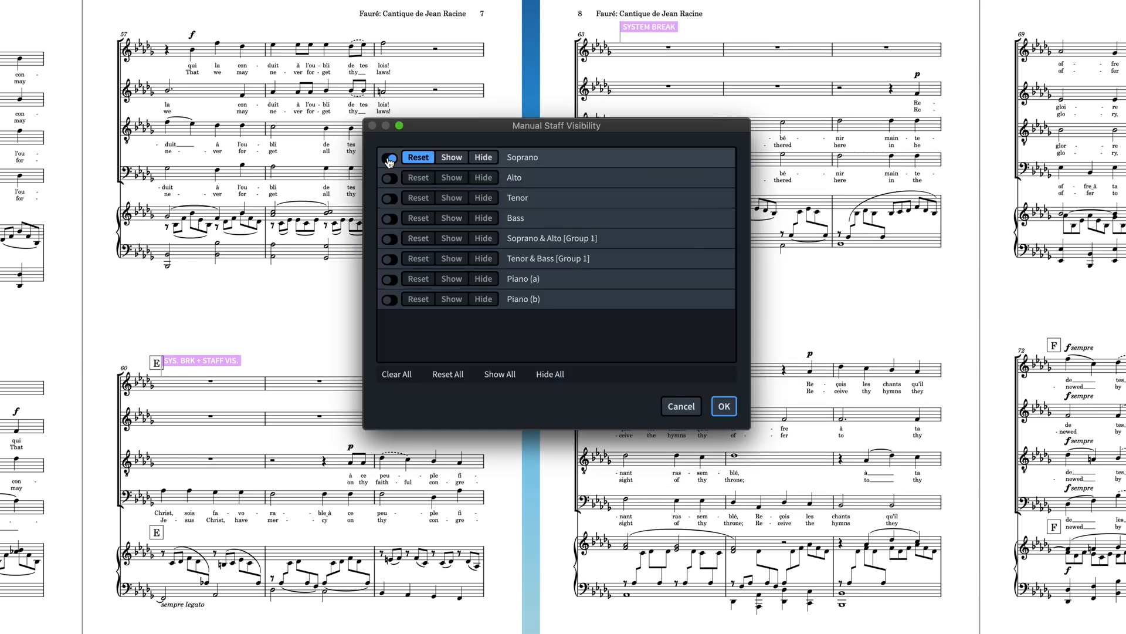
pyautogui.click(724, 406)
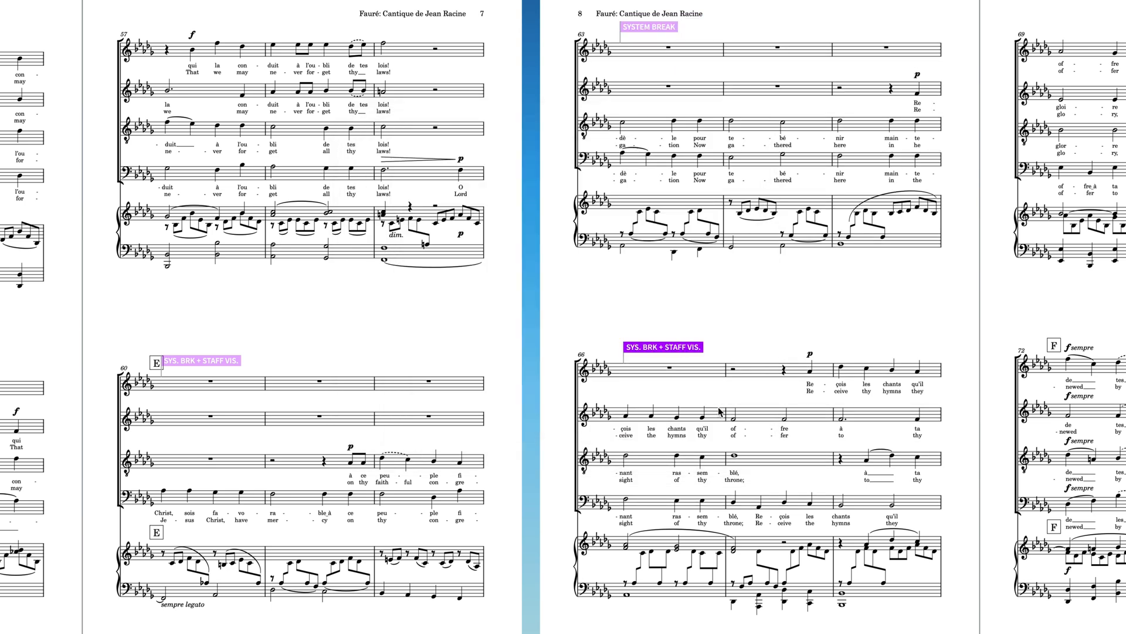